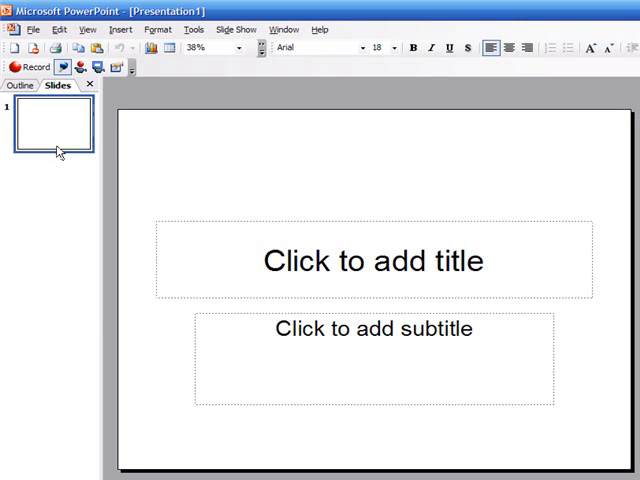
mouse_move(102, 176)
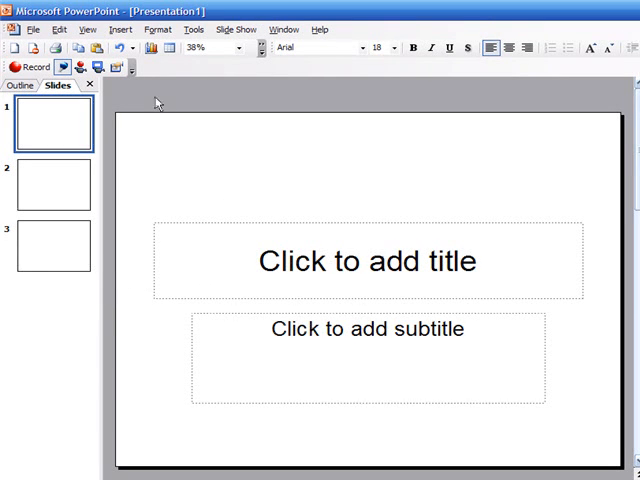
Insert a blizzard photo of a person from file onto the first slide.
click(120, 28)
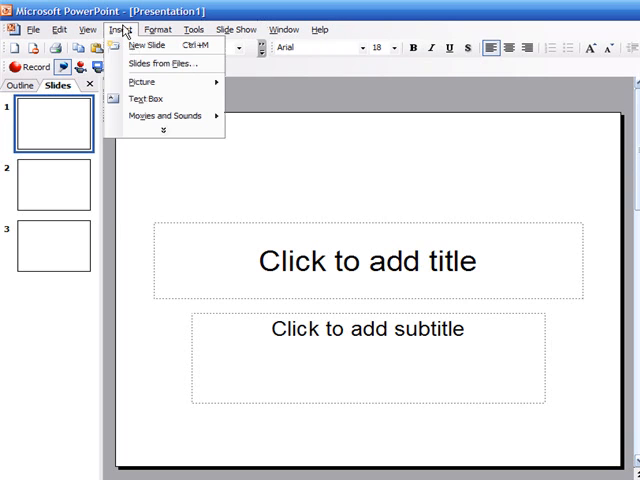
mouse_move(142, 80)
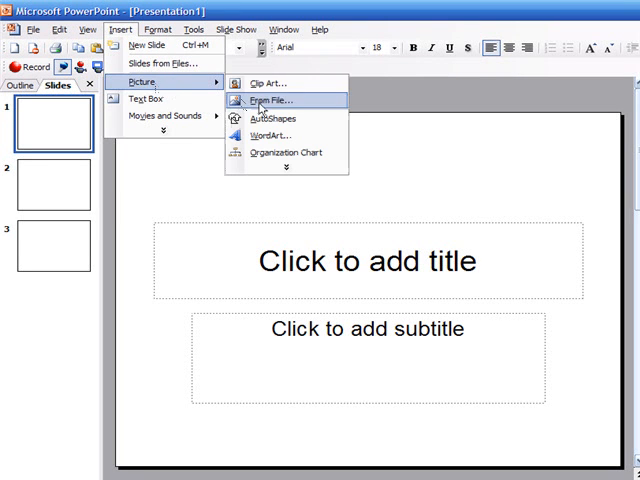
click(268, 100)
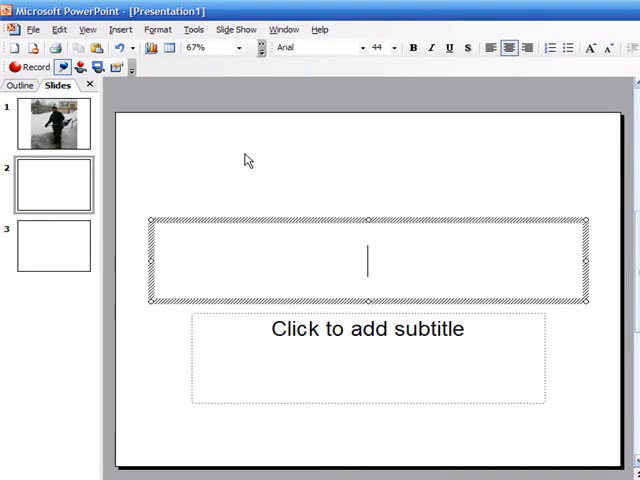
Insert a snow photo from the blizzard folder onto slide 2.
click(120, 28)
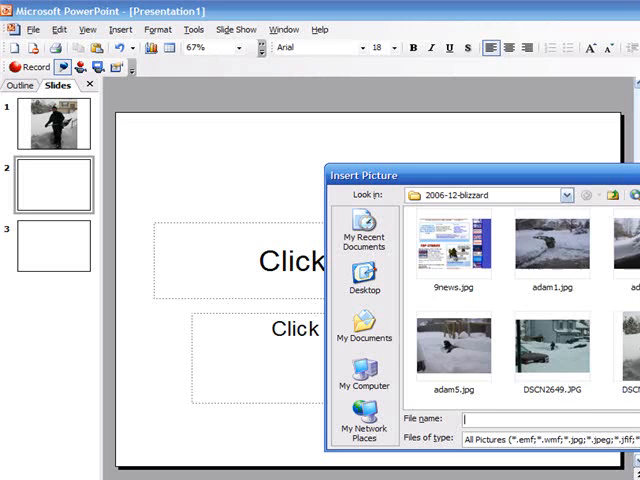
scroll(down, 3)
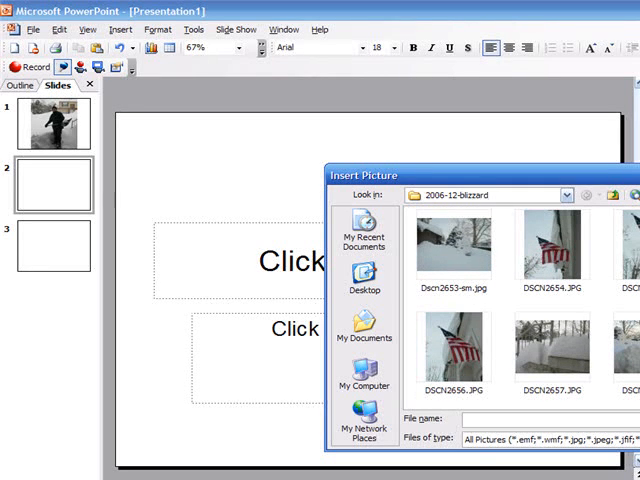
click(620, 360)
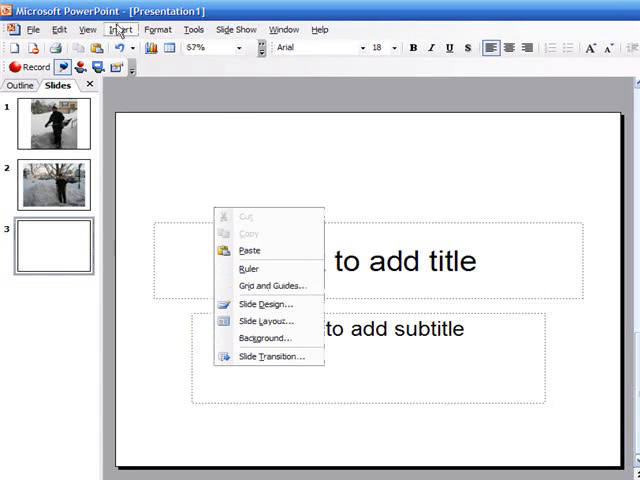
Insert another snow photo from the blizzard folder onto slide 3.
click(122, 28)
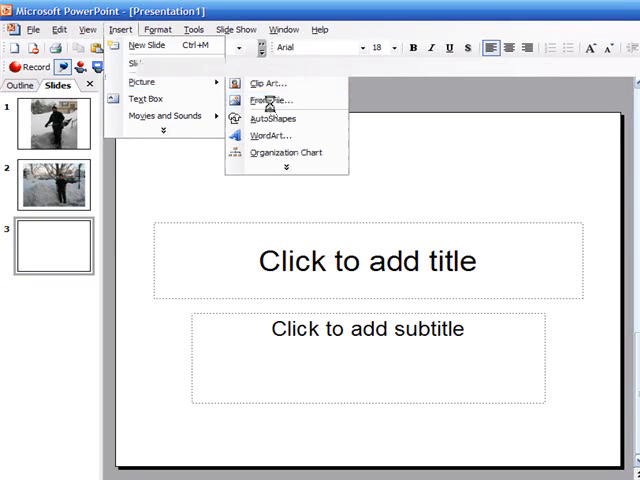
click(264, 100)
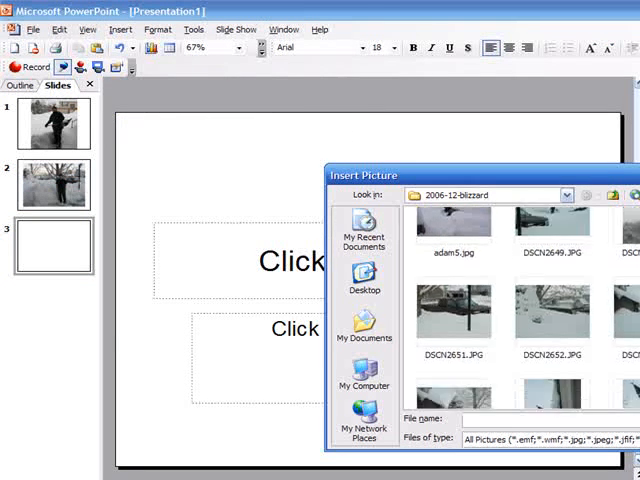
scroll(down, 3)
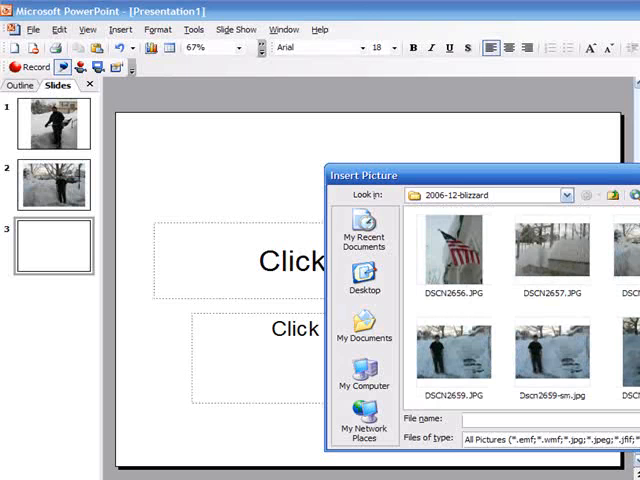
click(552, 348)
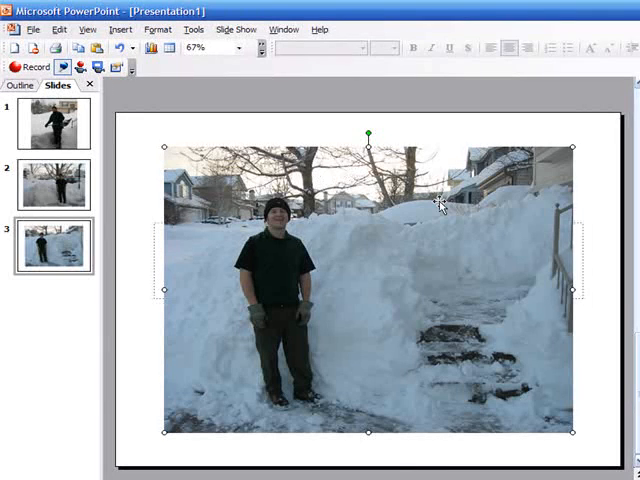
Shrink the slide 3 photo and caption it 'Me with lots of snow' beneath.
click(52, 122)
text(Me with)
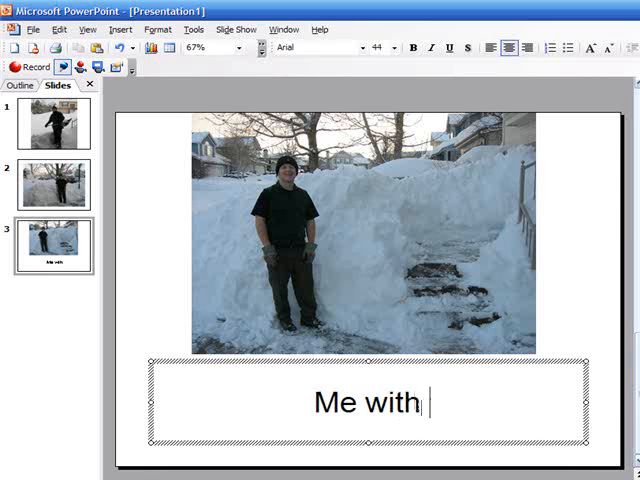
text(lot)
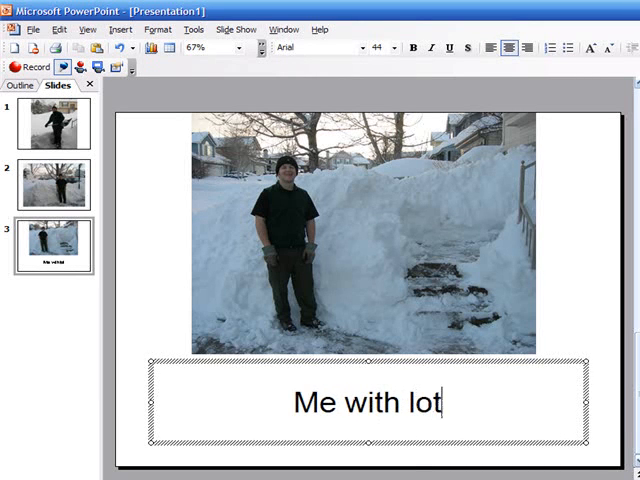
text(s of n)
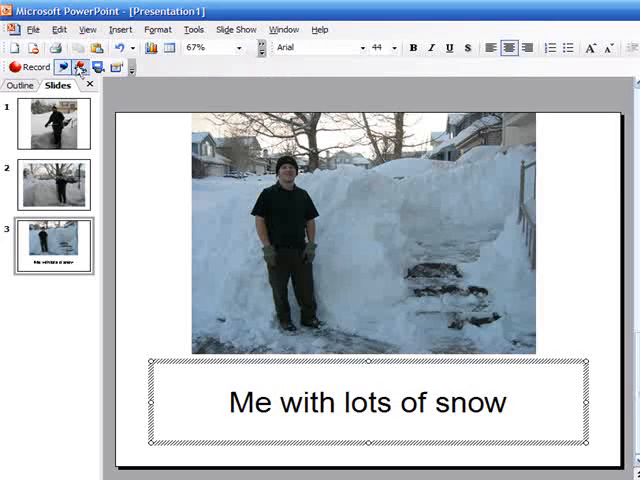
click(56, 122)
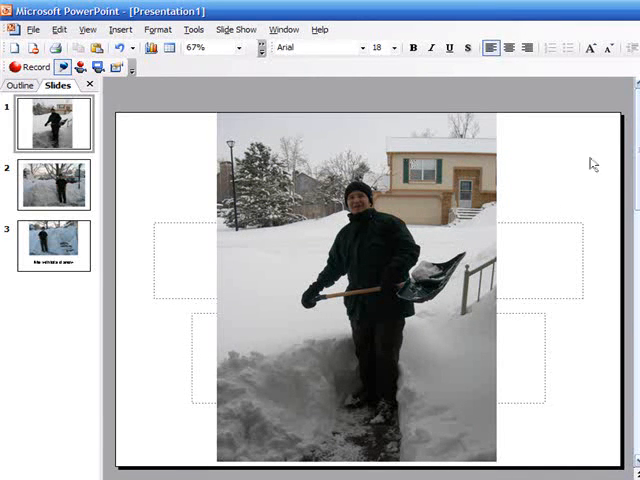
Apply a teal background to slide 1 behind its shoveling photo.
right_click(596, 164)
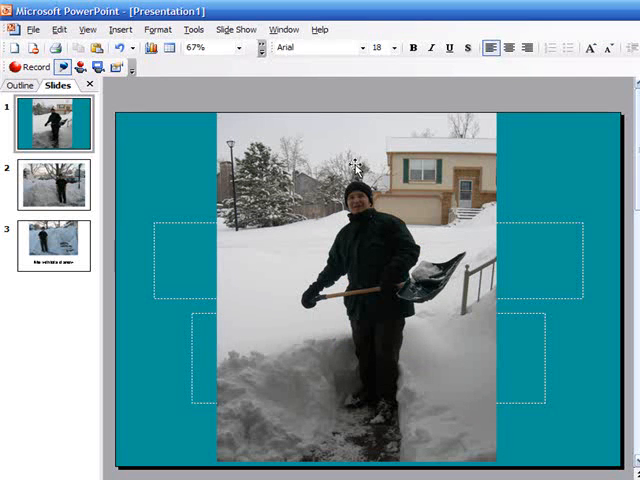
Review slides 2 and 3, then add a fourth slide after the captioned one.
click(52, 184)
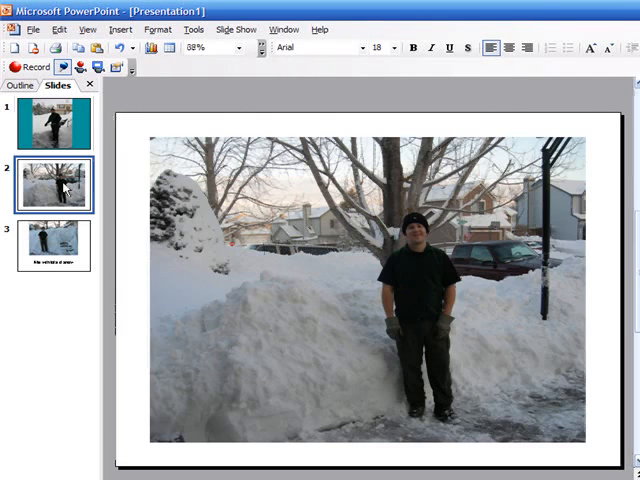
click(52, 244)
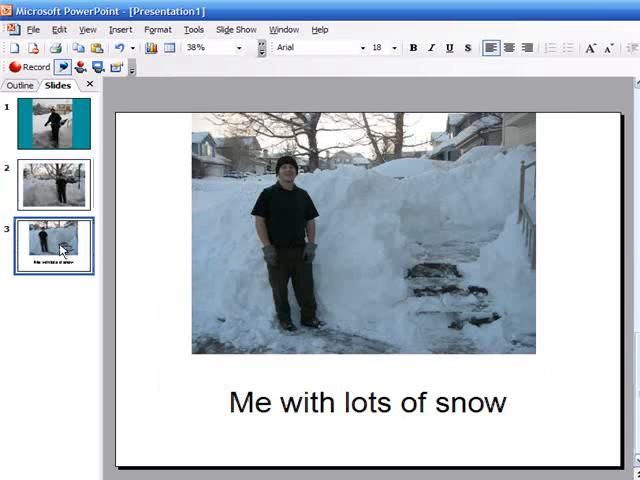
click(360, 240)
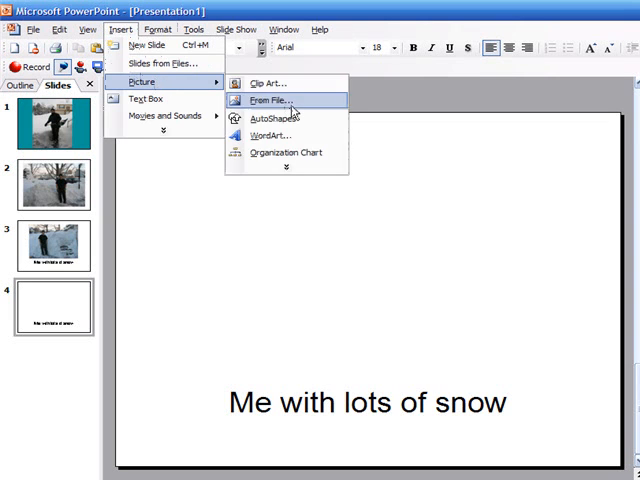
Browse the picture chooser to the gifs folder and pick a GIF for slide 4.
click(272, 100)
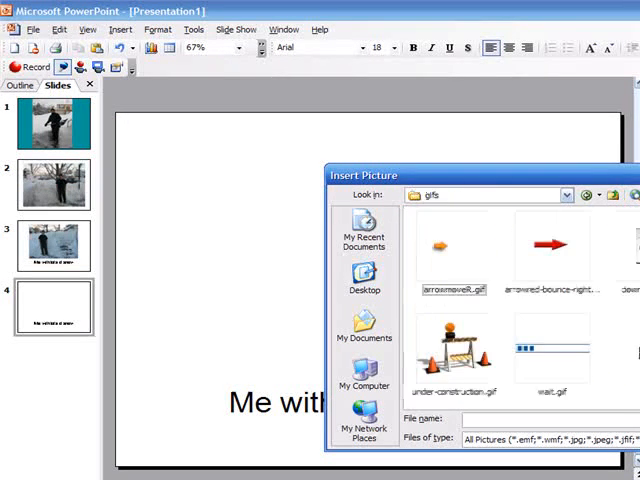
click(460, 346)
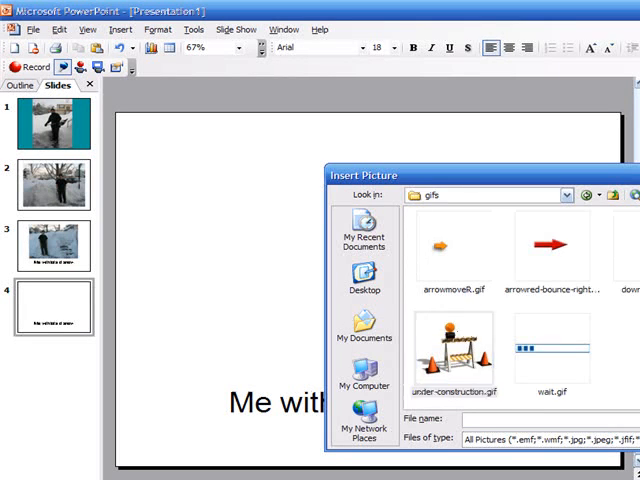